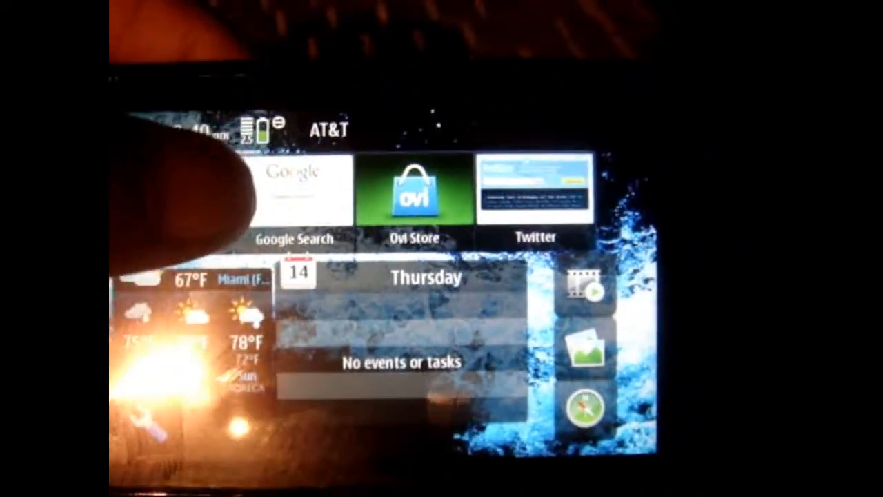
Step: Launch the web browser on Google's mobile homepage from the home-screen Google Search widget
left_click(296, 196)
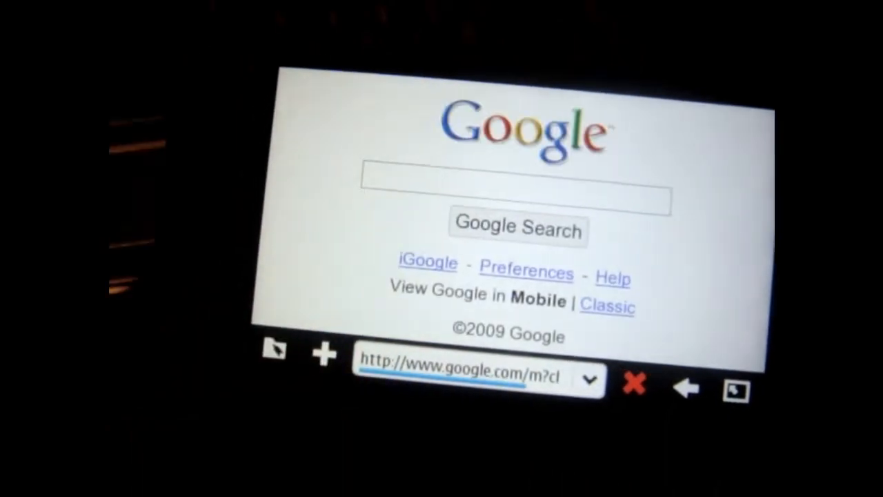